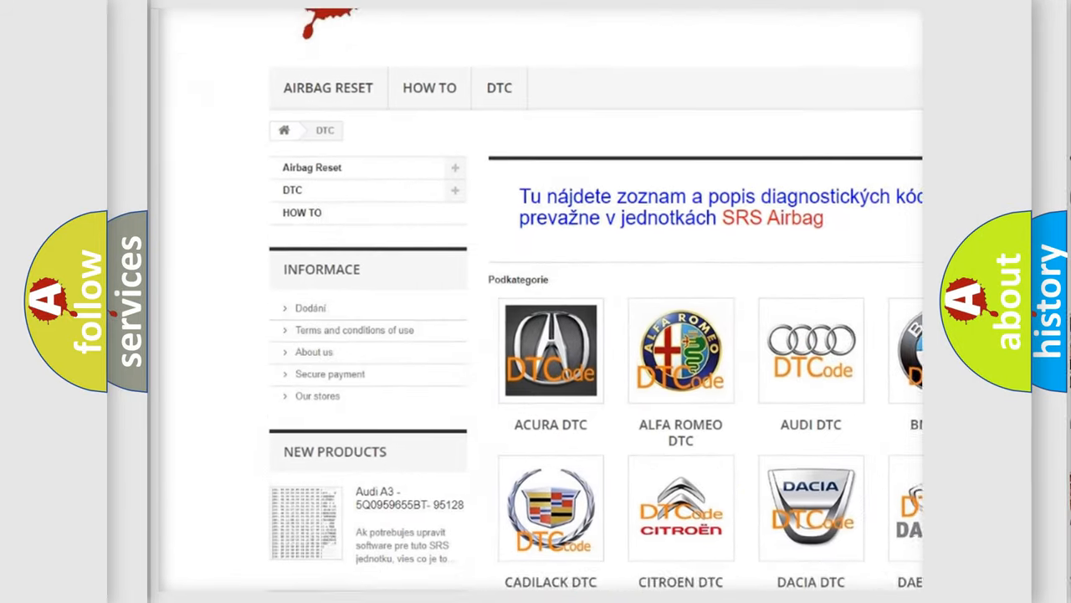
pyautogui.scroll(-3)
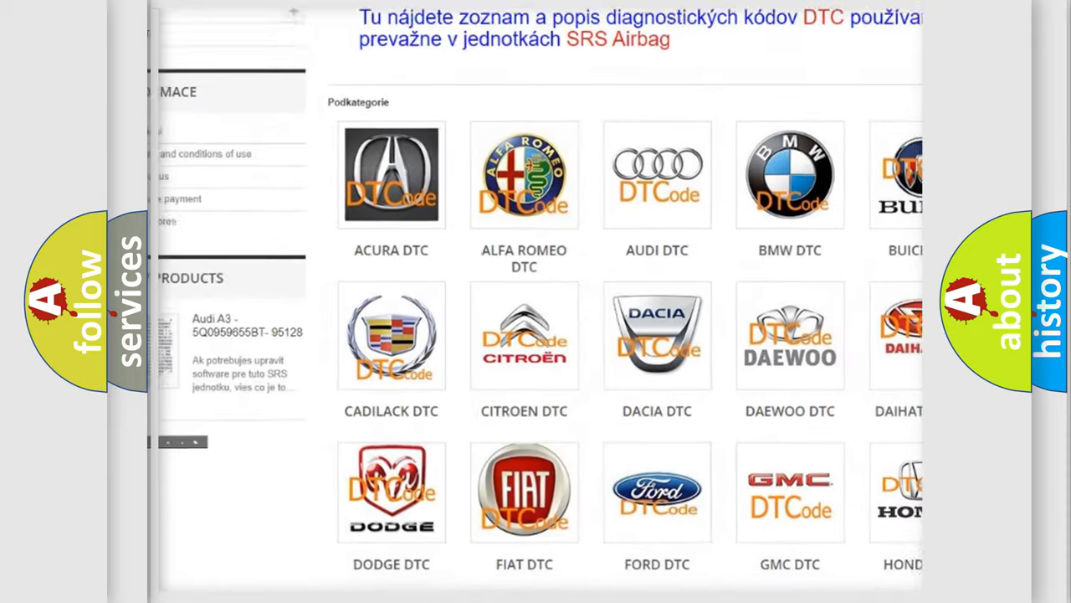
pyautogui.scroll(-3)
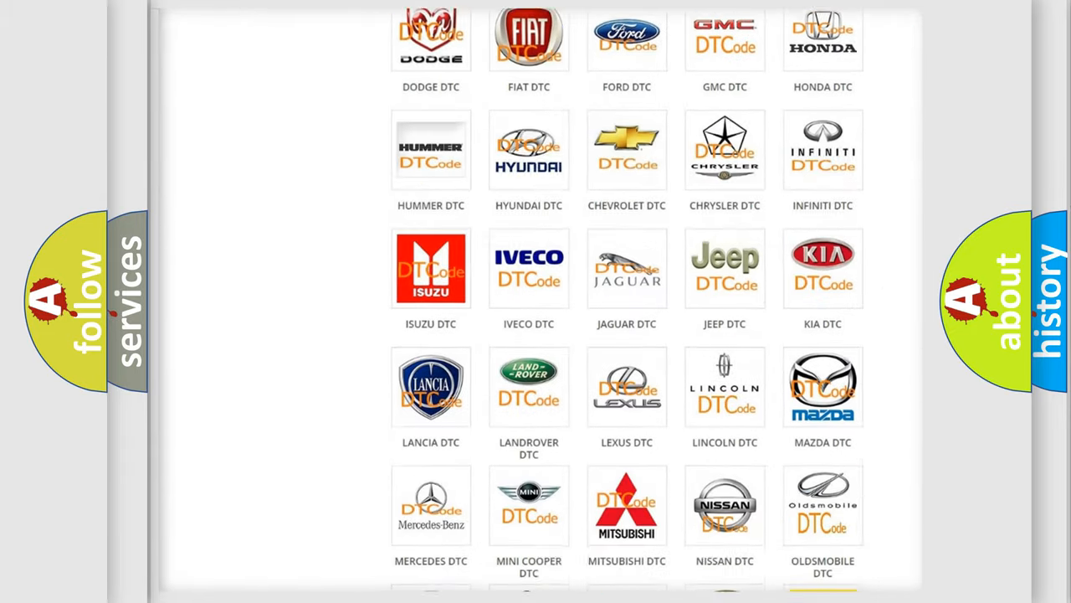
pyautogui.scroll(-3)
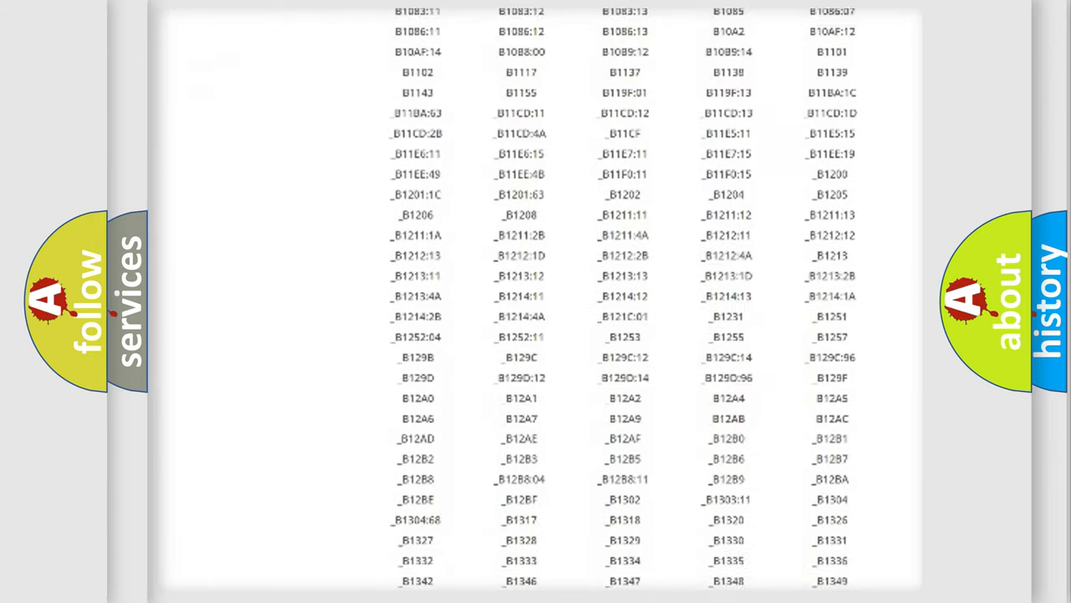
pyautogui.scroll(-3)
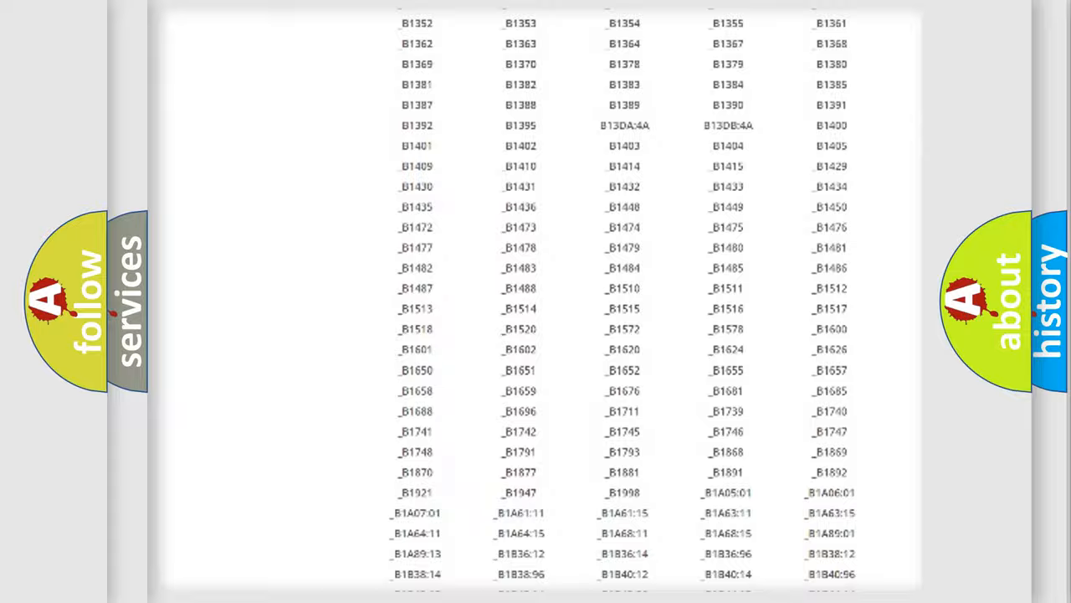